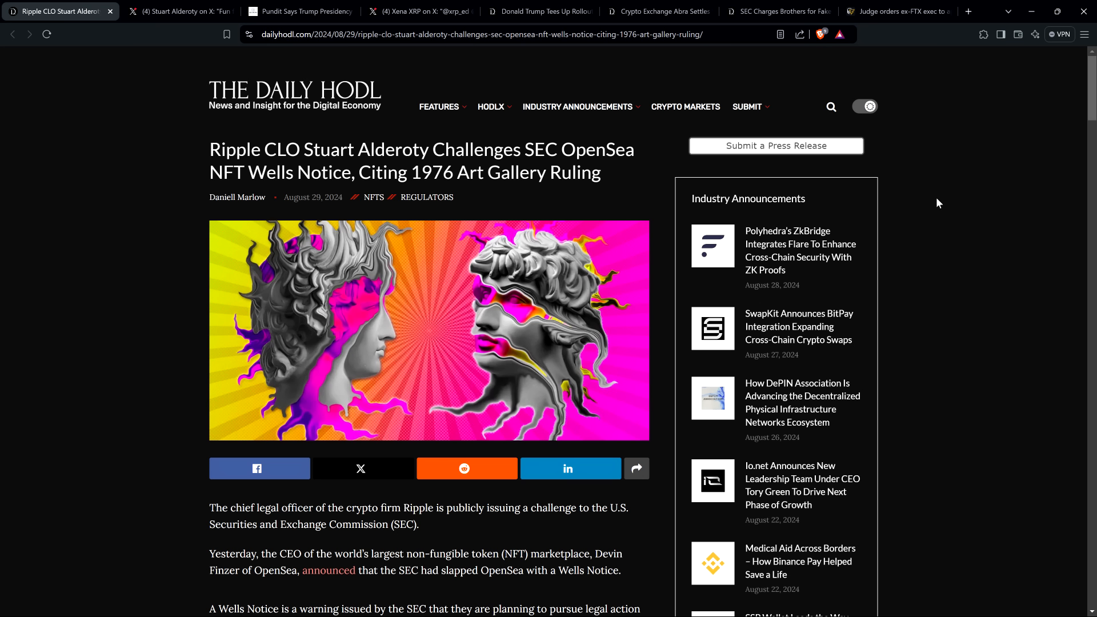
mouse_move(100, 194)
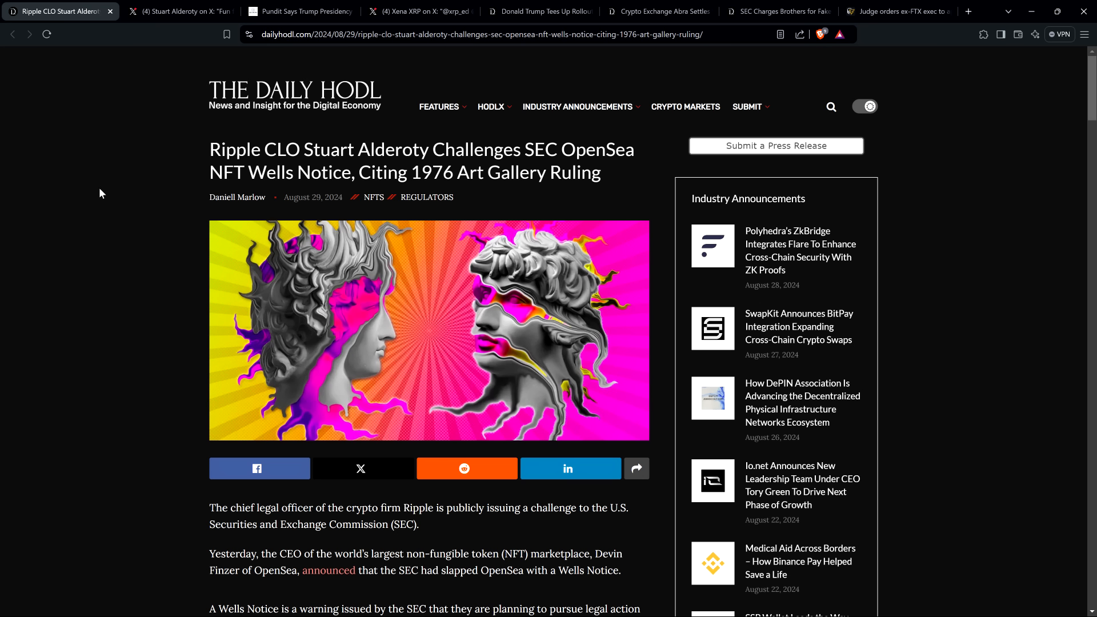
mouse_move(105, 176)
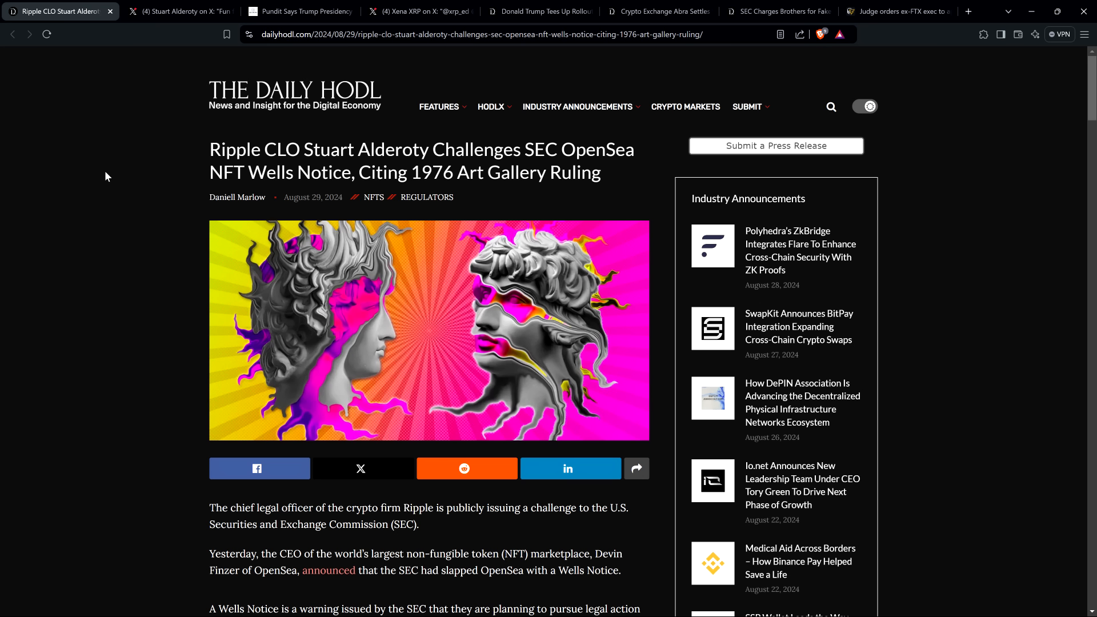
mouse_move(103, 175)
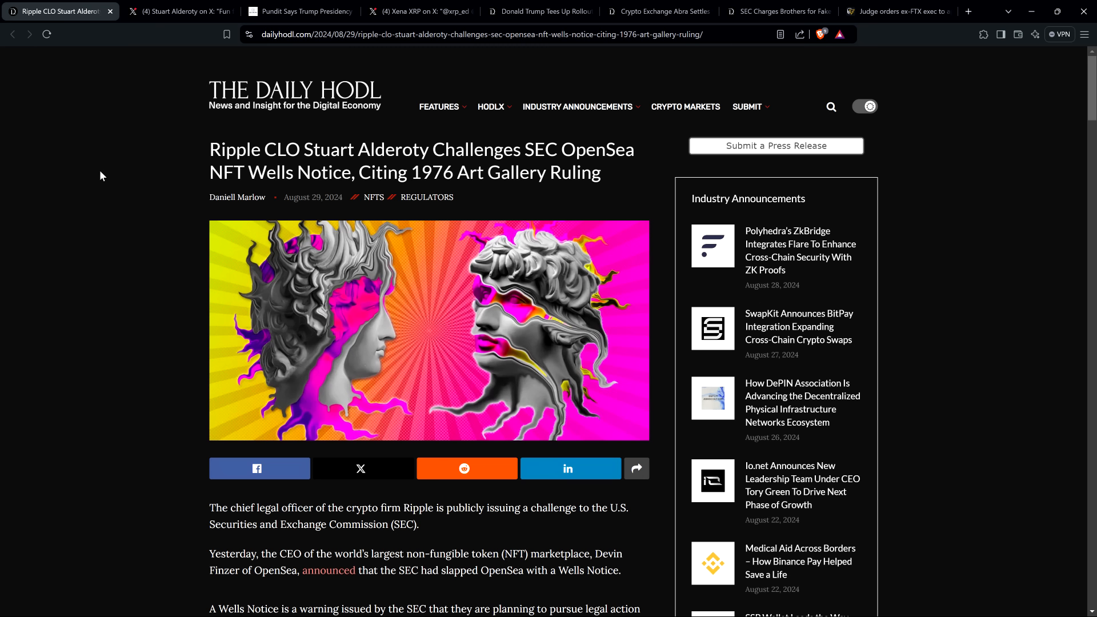
mouse_move(97, 177)
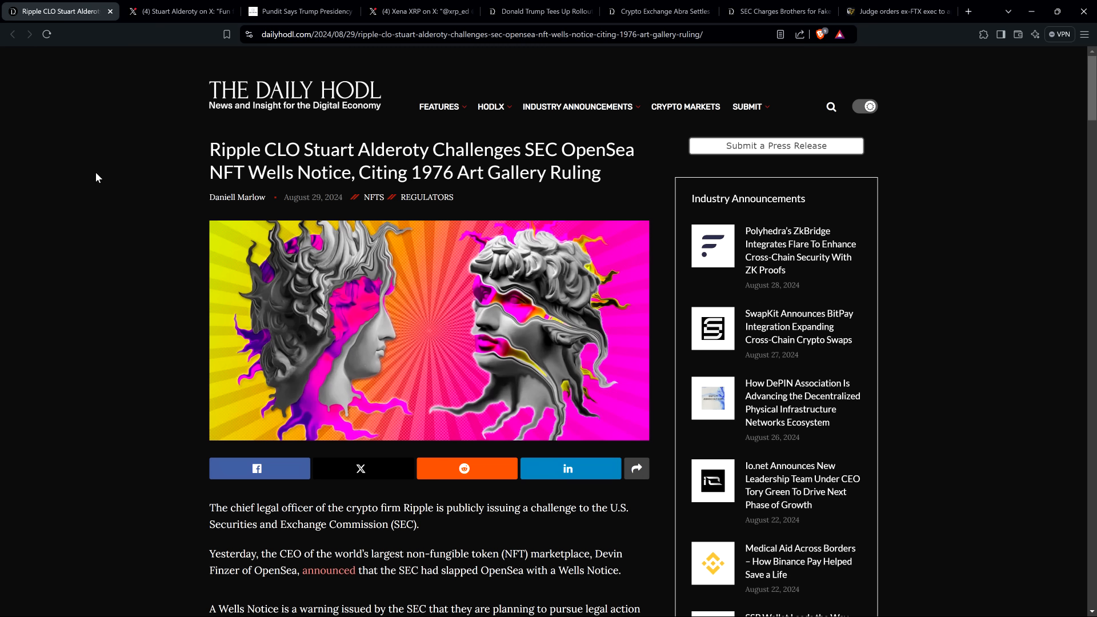
mouse_move(299, 12)
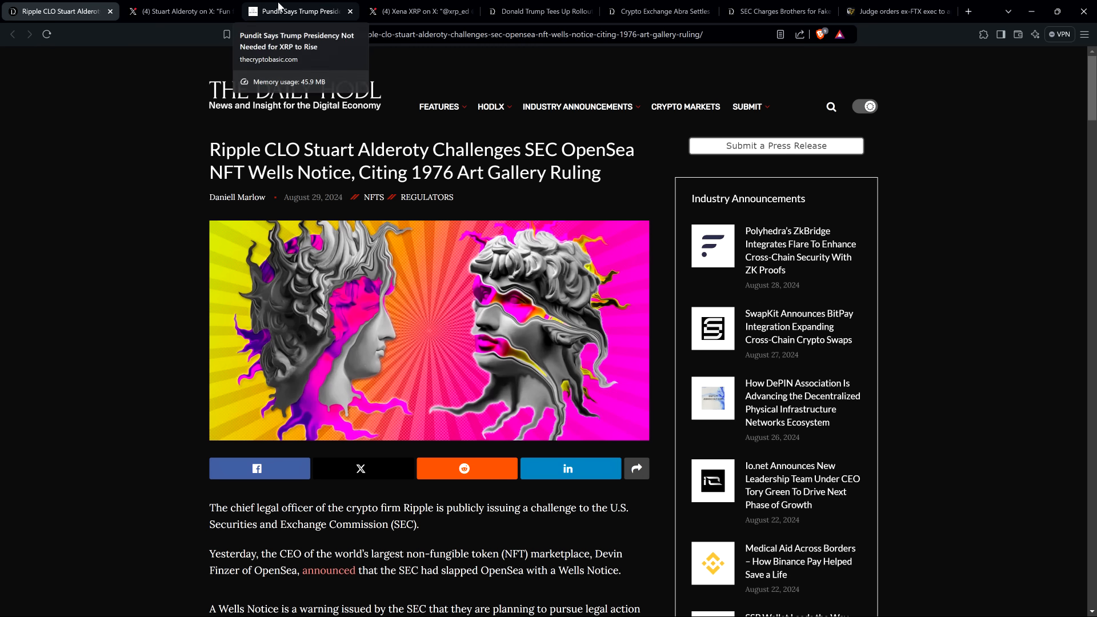
Step: Glance at the Trump/XRP pundit tab, then scroll the Ripple CLO article to Finzer's quote
click(299, 11)
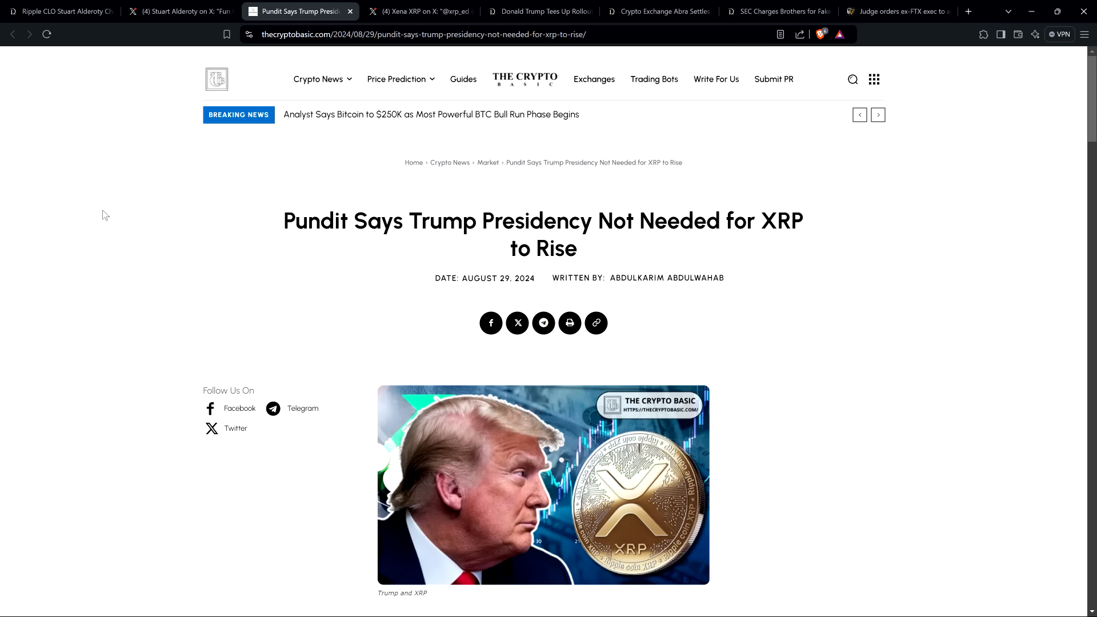
click(59, 11)
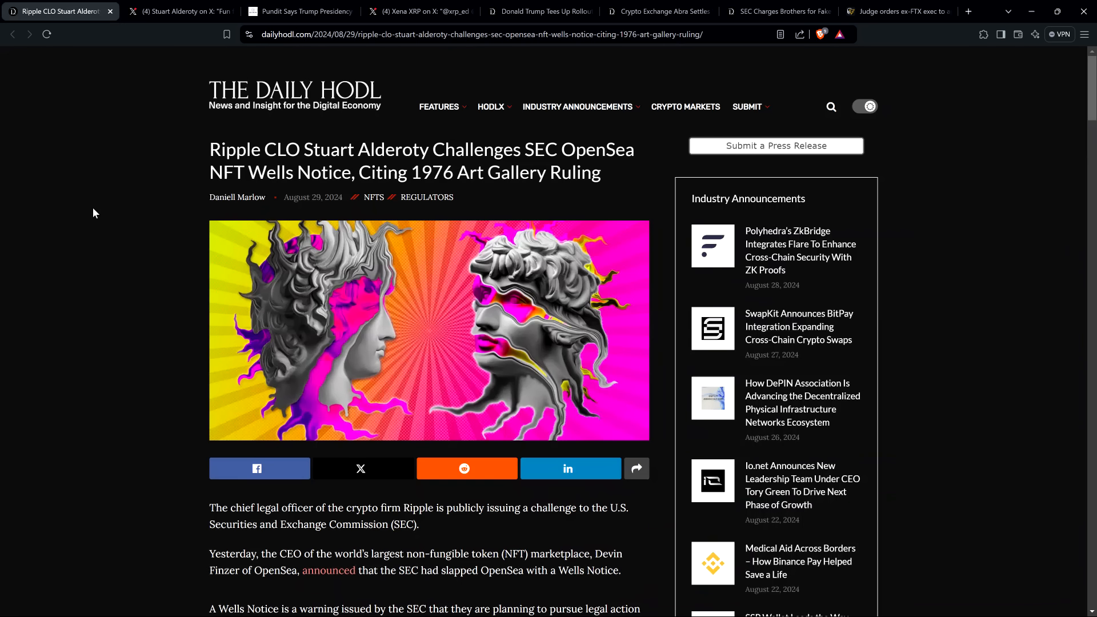
mouse_move(77, 236)
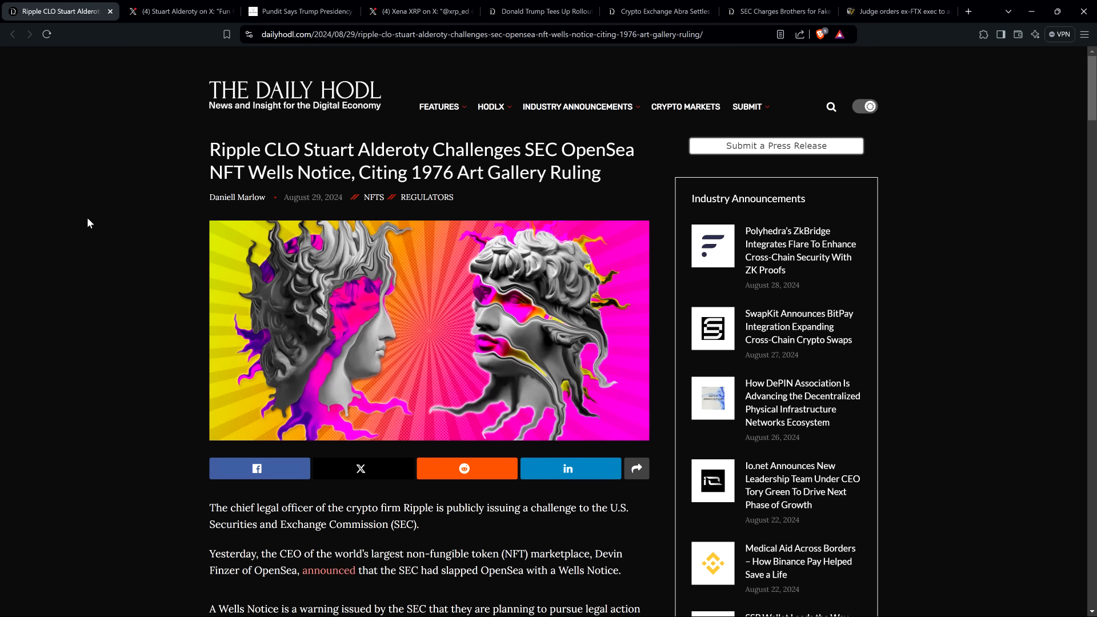
mouse_move(93, 214)
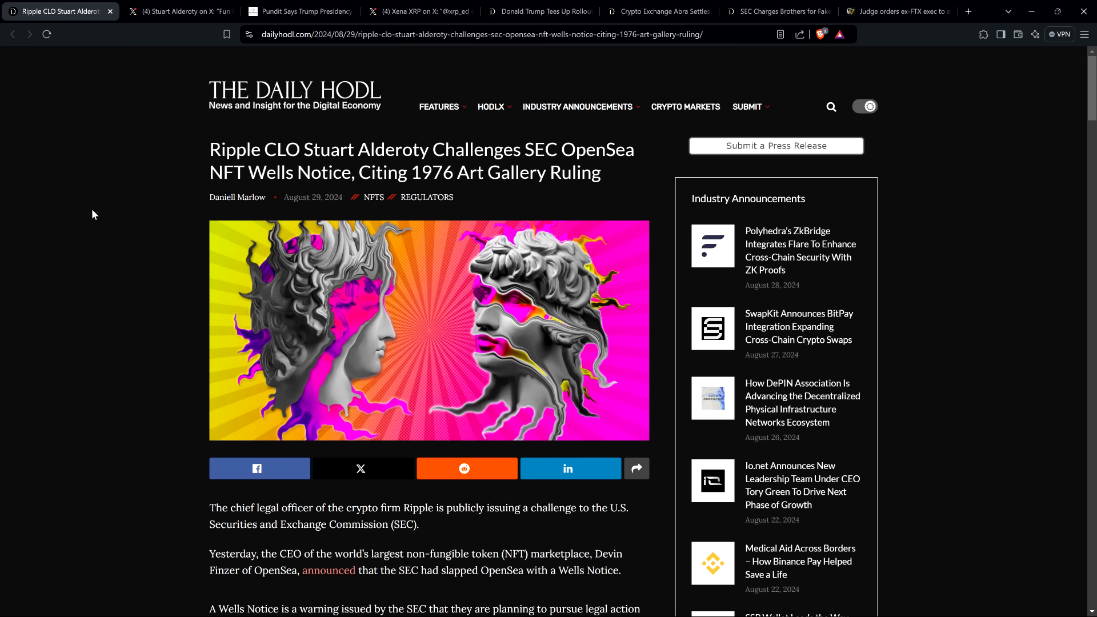
scroll(down, 3)
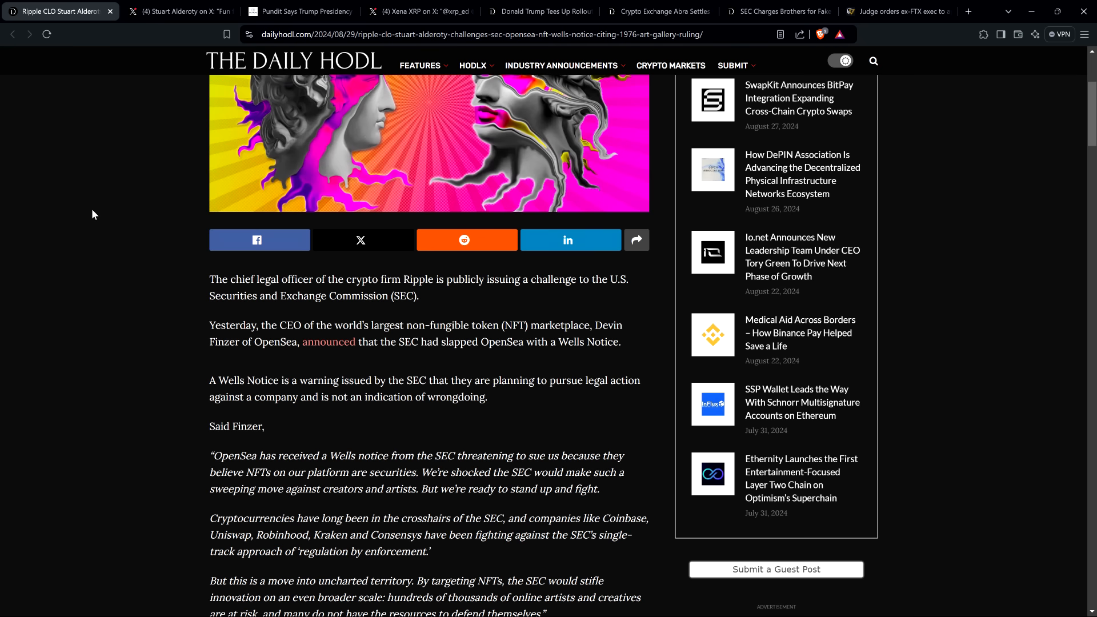
scroll(down, 3)
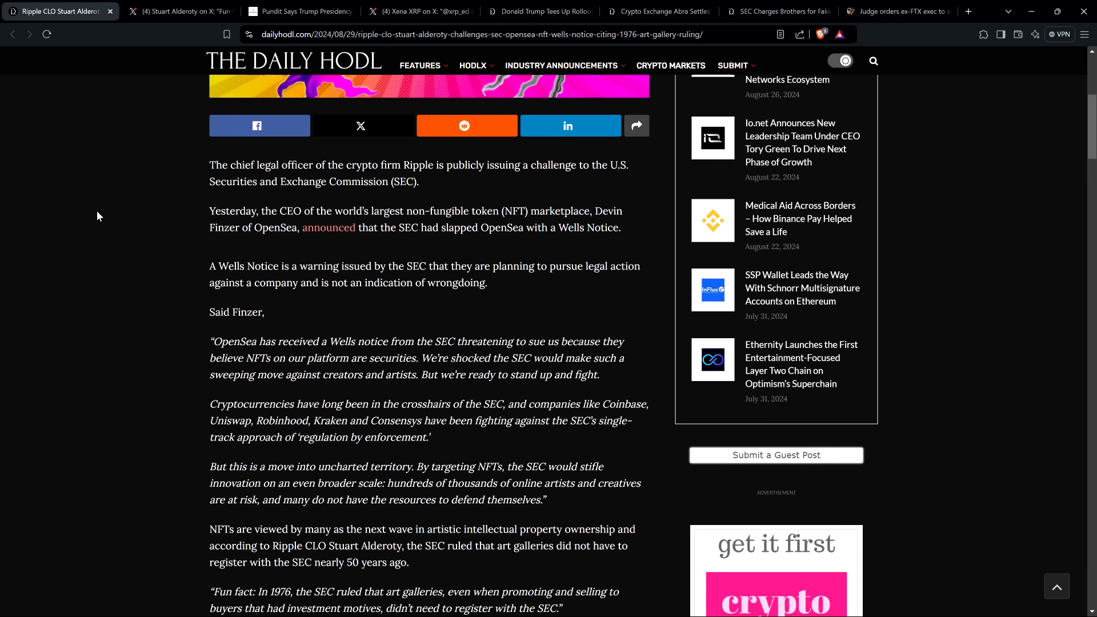
Step: Scroll past Alderoty's quote to the embedded 1976 Art Appraisers of America ruling
scroll(down, 3)
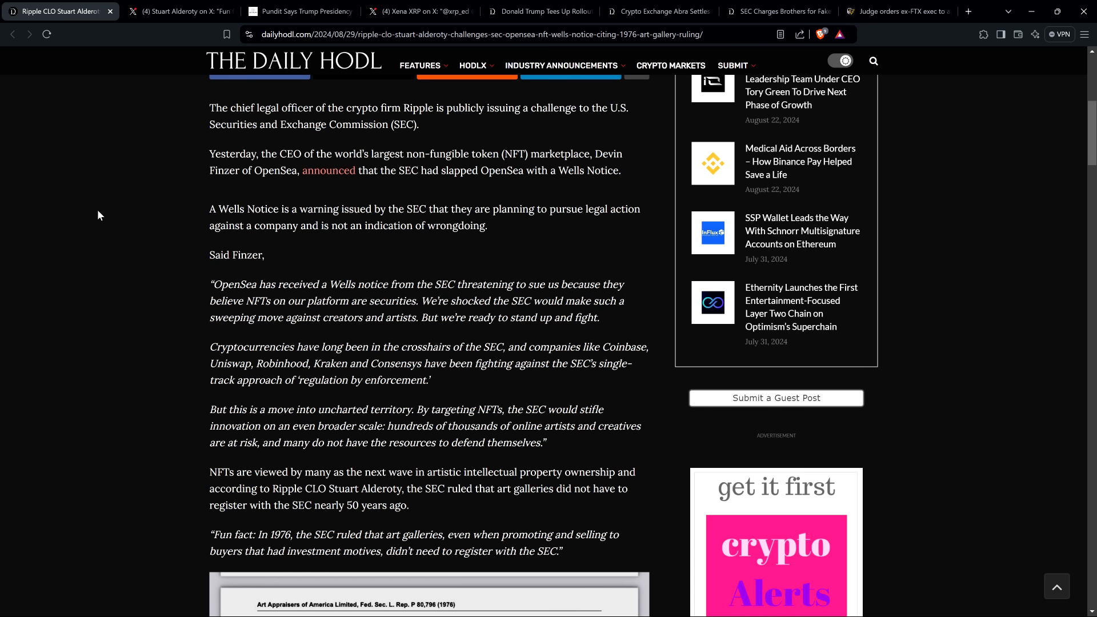
mouse_move(159, 22)
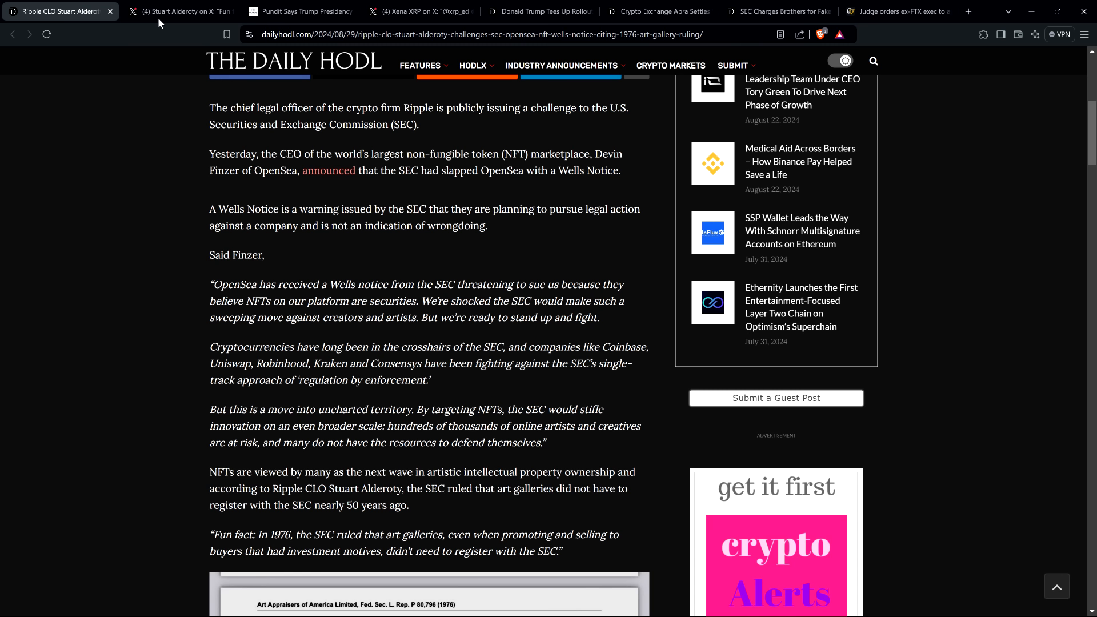
Step: Switch to Stuart Alderoty's X post showing the 1976 SEC no-action letter image
click(178, 12)
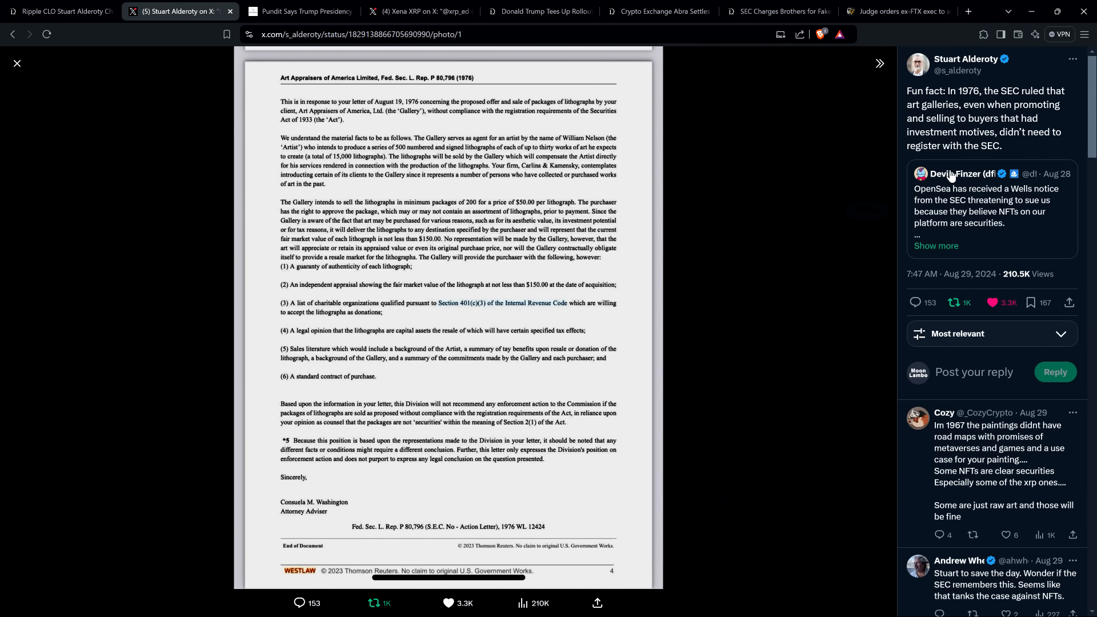
mouse_move(995, 119)
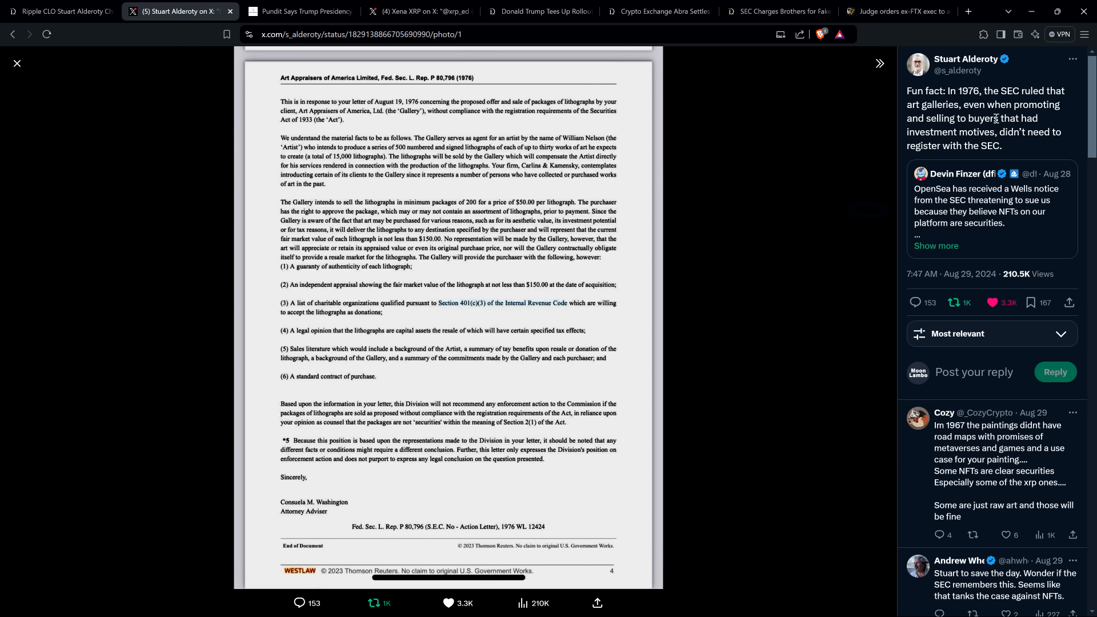
mouse_move(1040, 77)
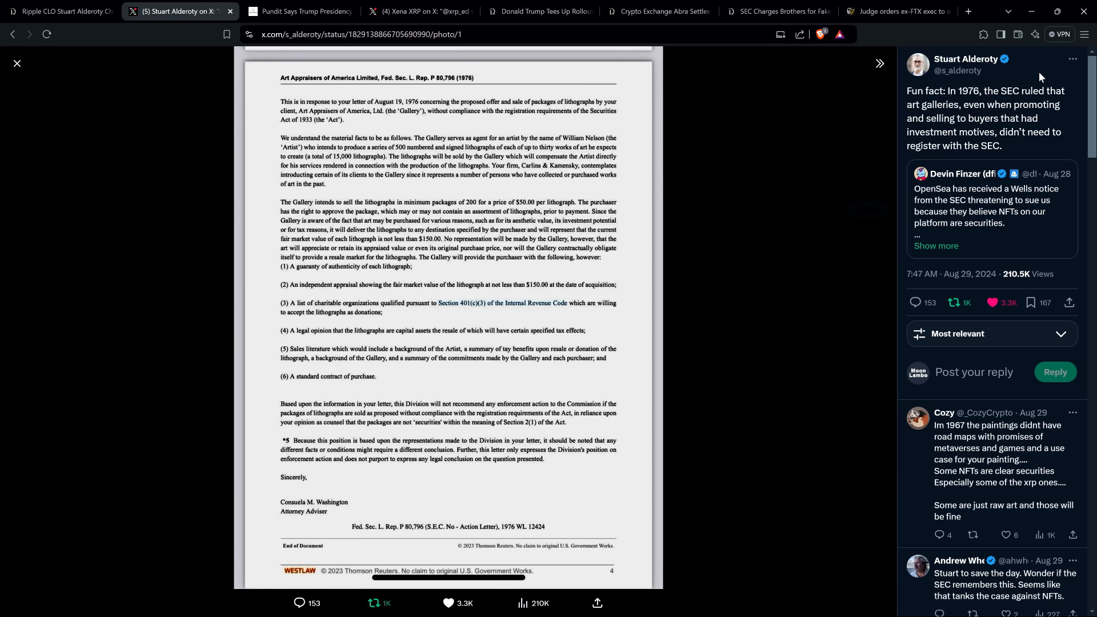
mouse_move(400, 159)
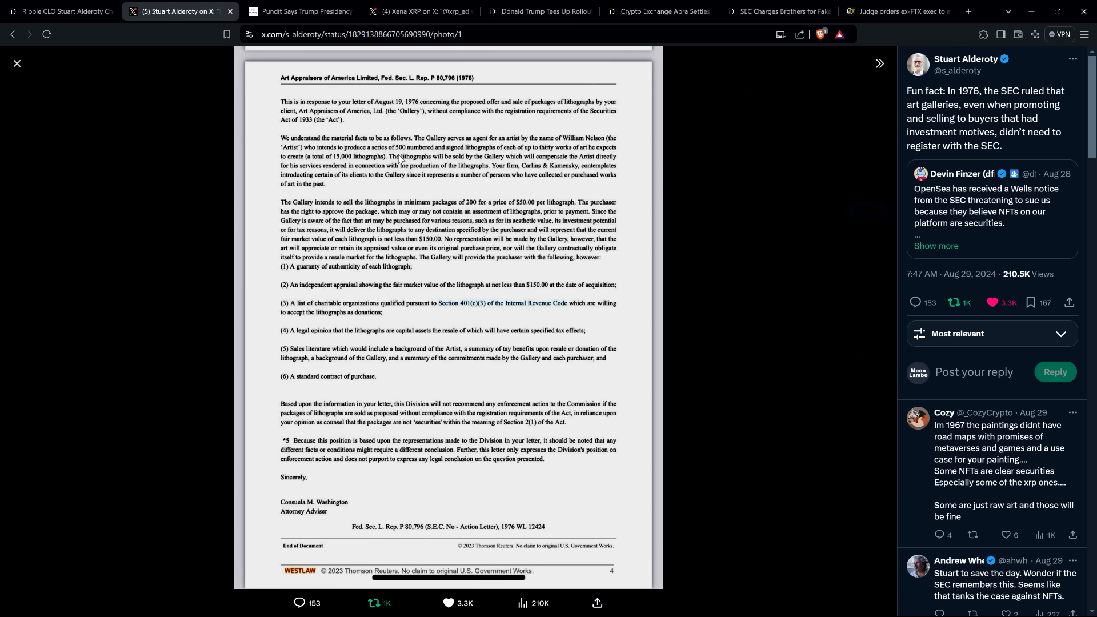
mouse_move(360, 121)
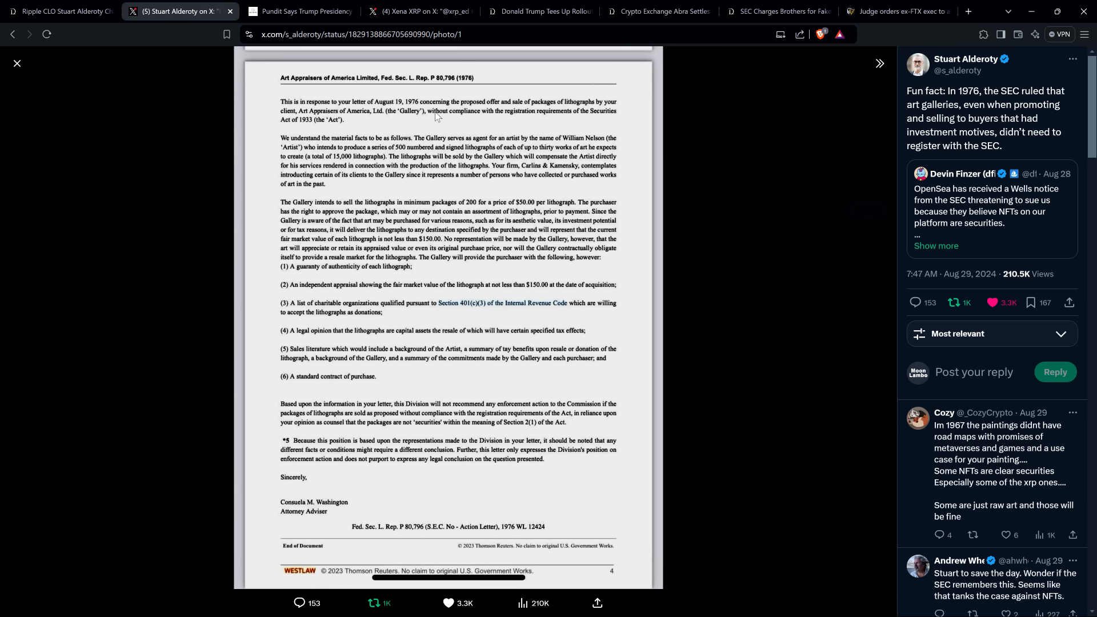
mouse_move(175, 206)
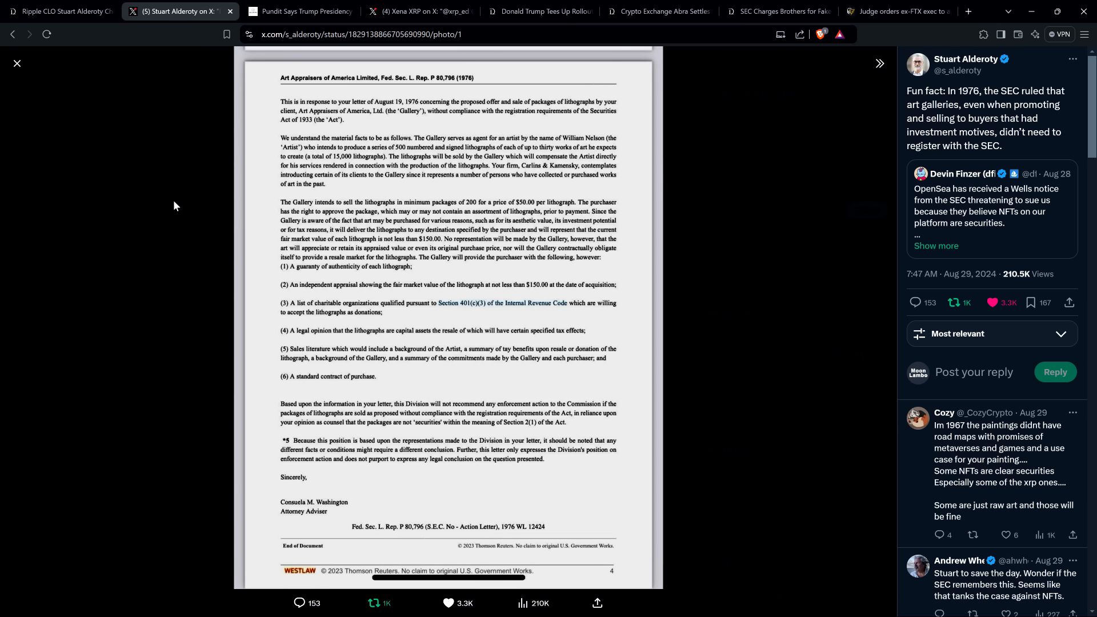
mouse_move(745, 273)
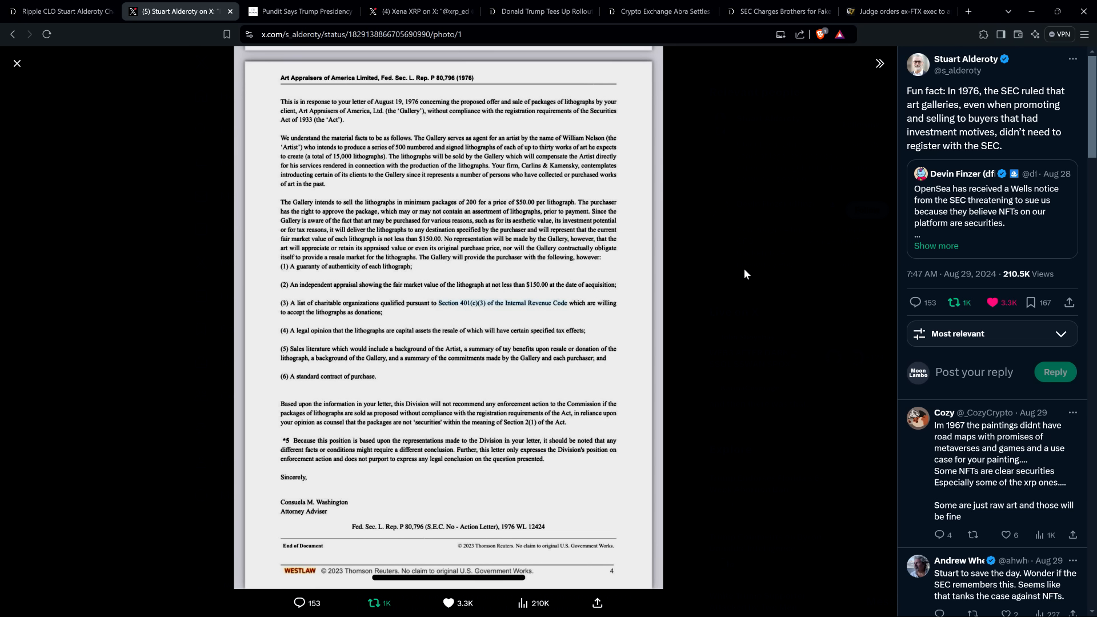
mouse_move(631, 232)
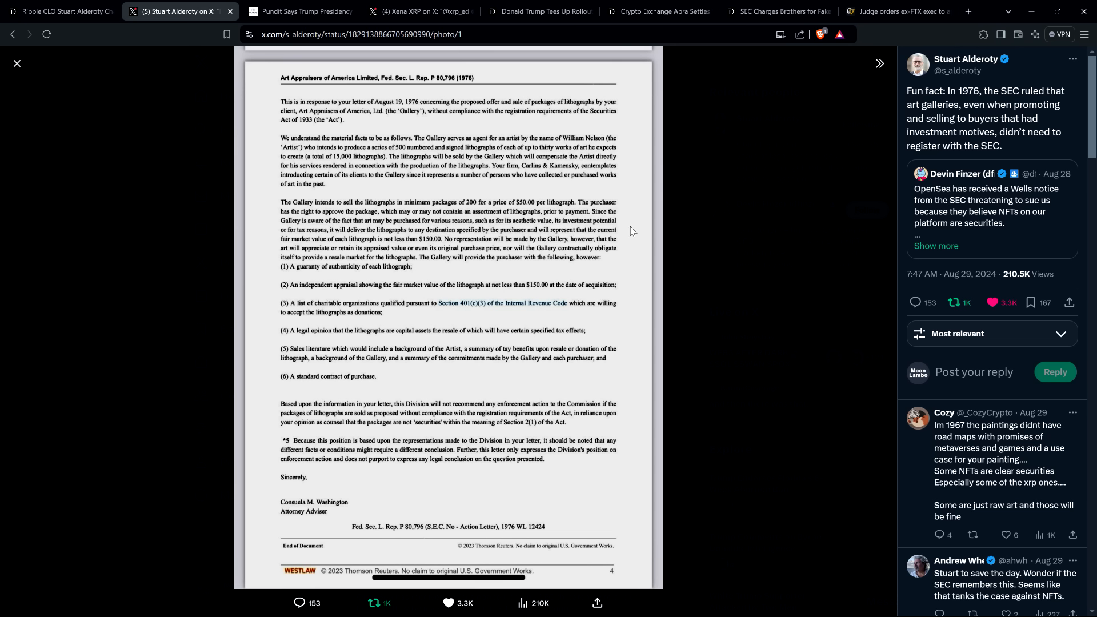
mouse_move(635, 231)
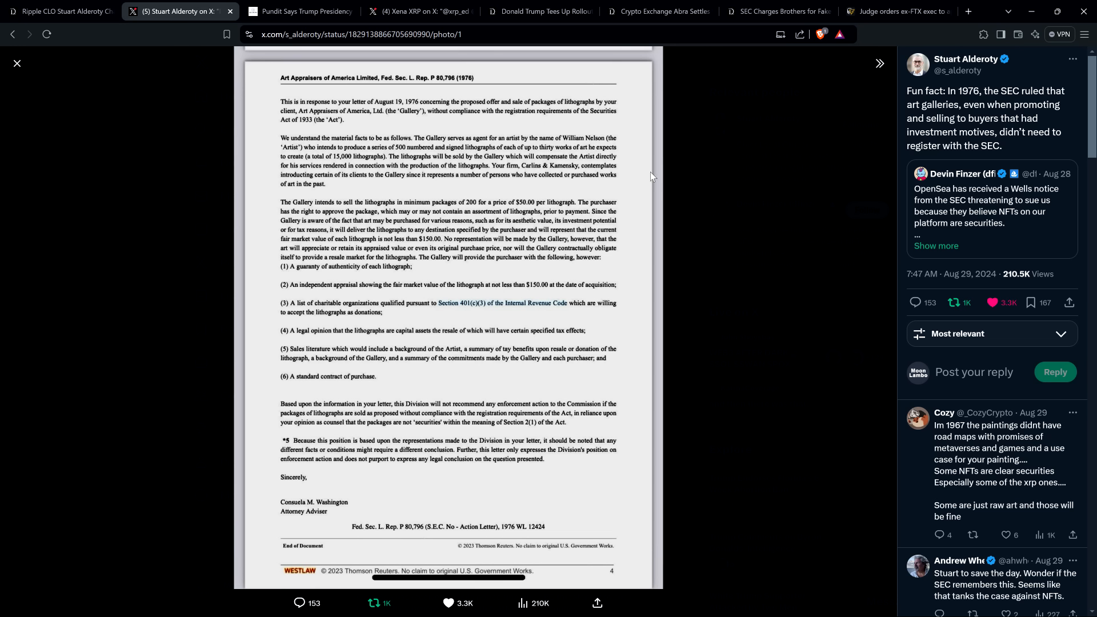
mouse_move(629, 72)
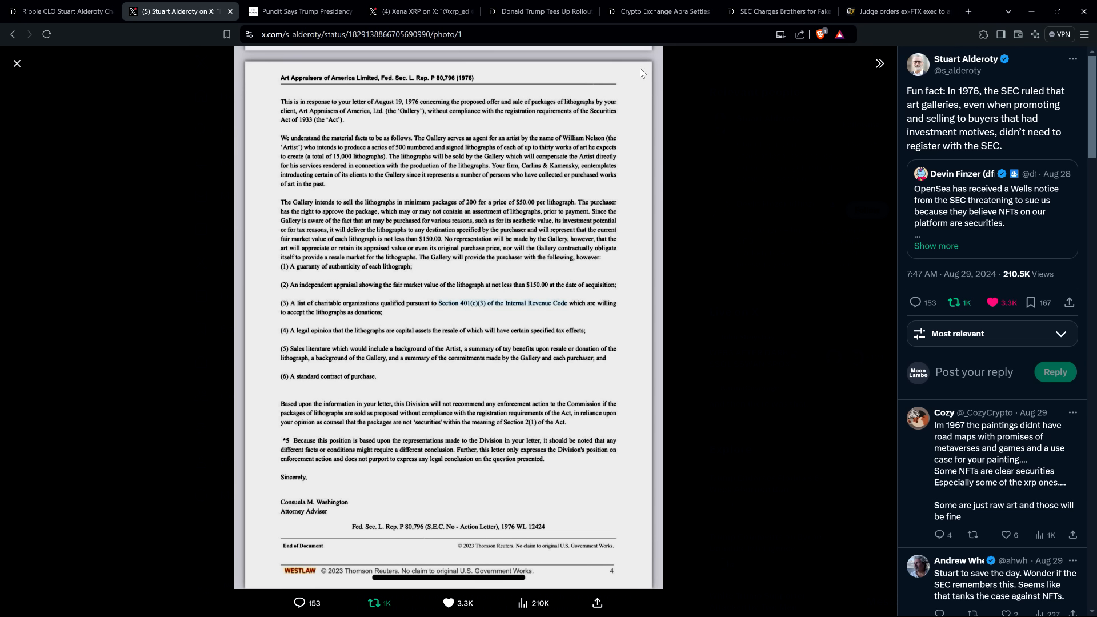
mouse_move(632, 80)
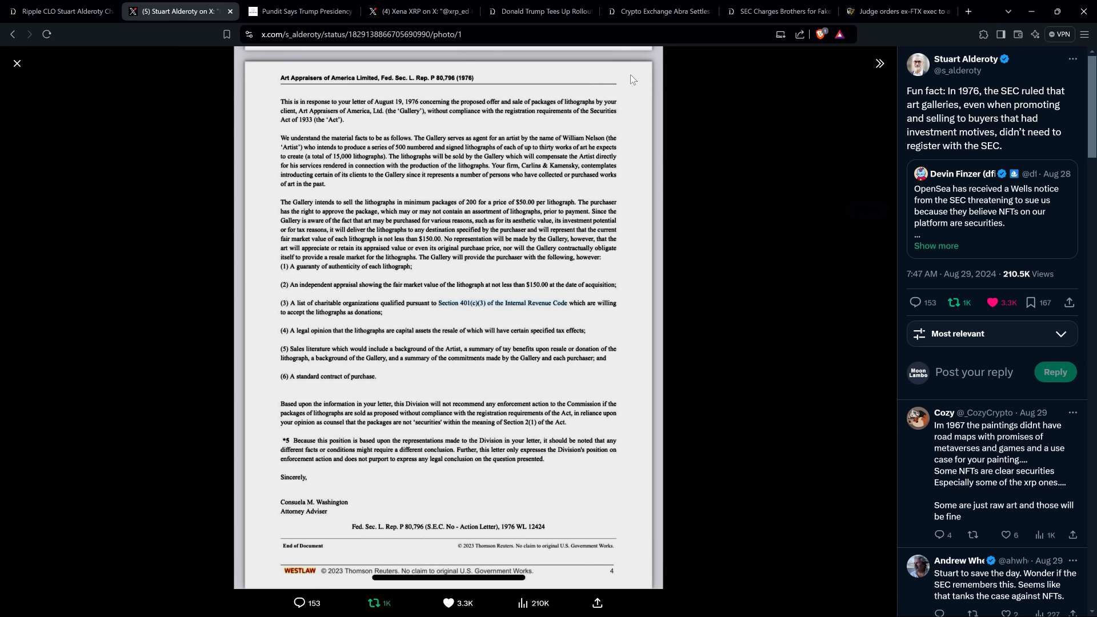
mouse_move(615, 107)
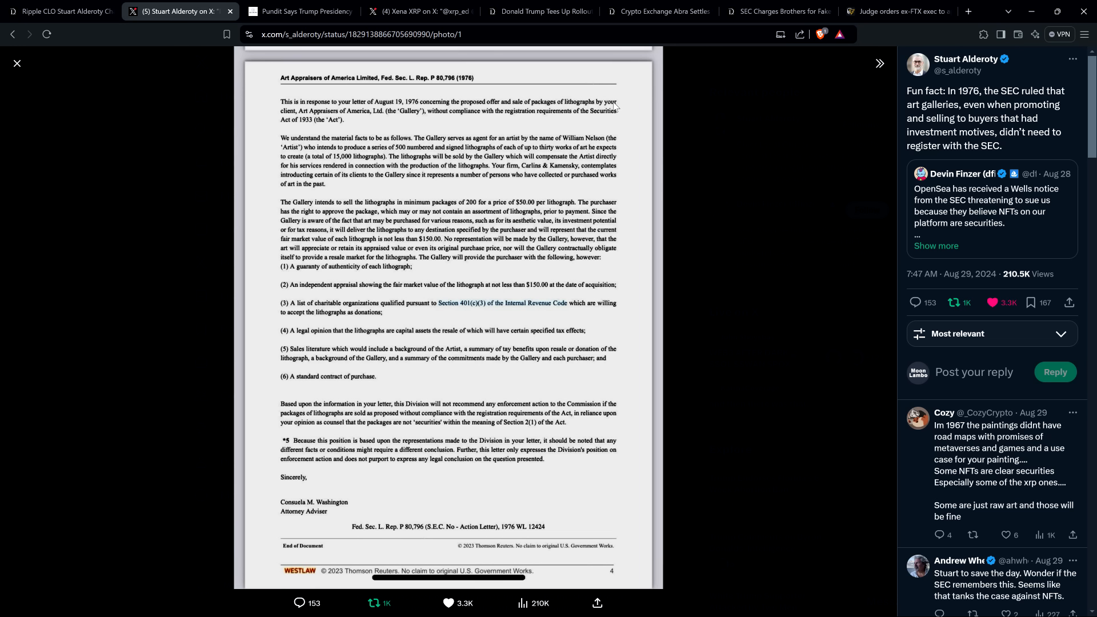
mouse_move(275, 408)
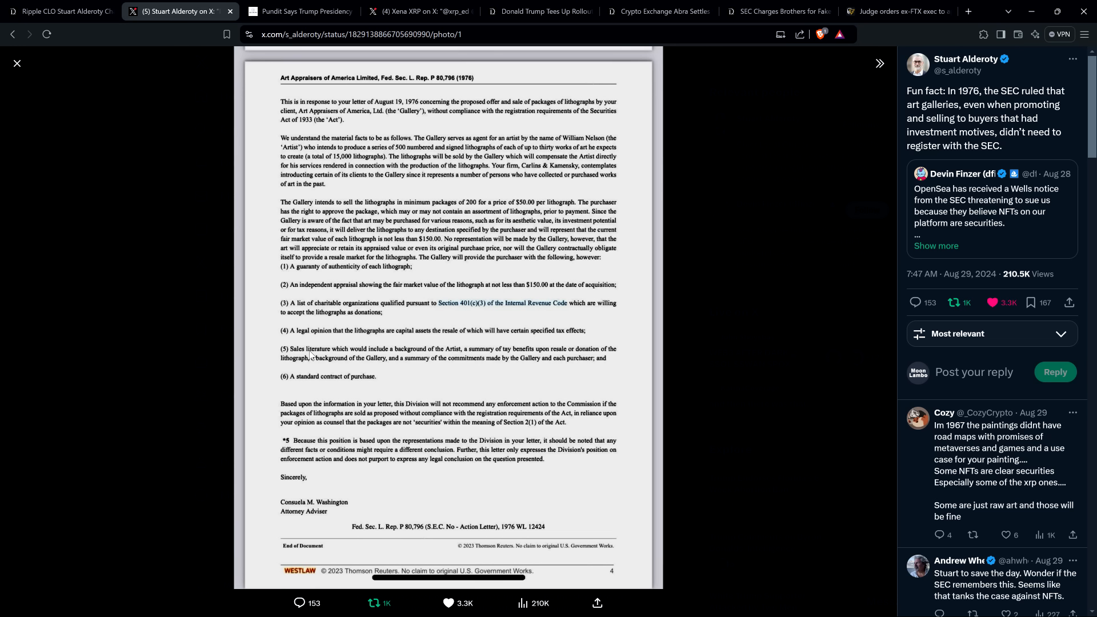
mouse_move(259, 379)
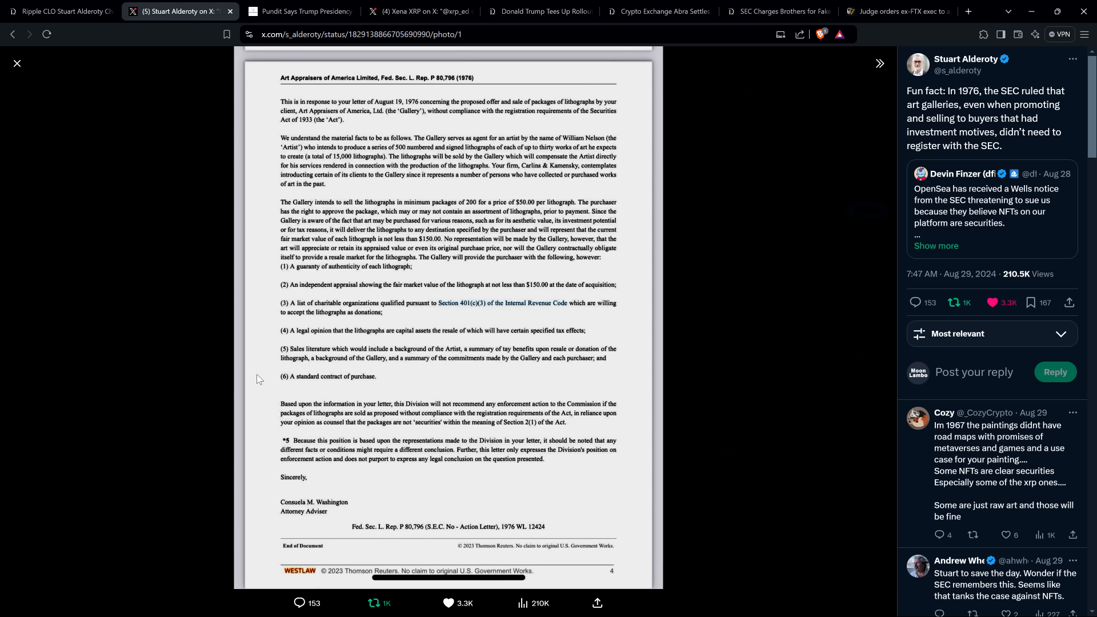
mouse_move(260, 383)
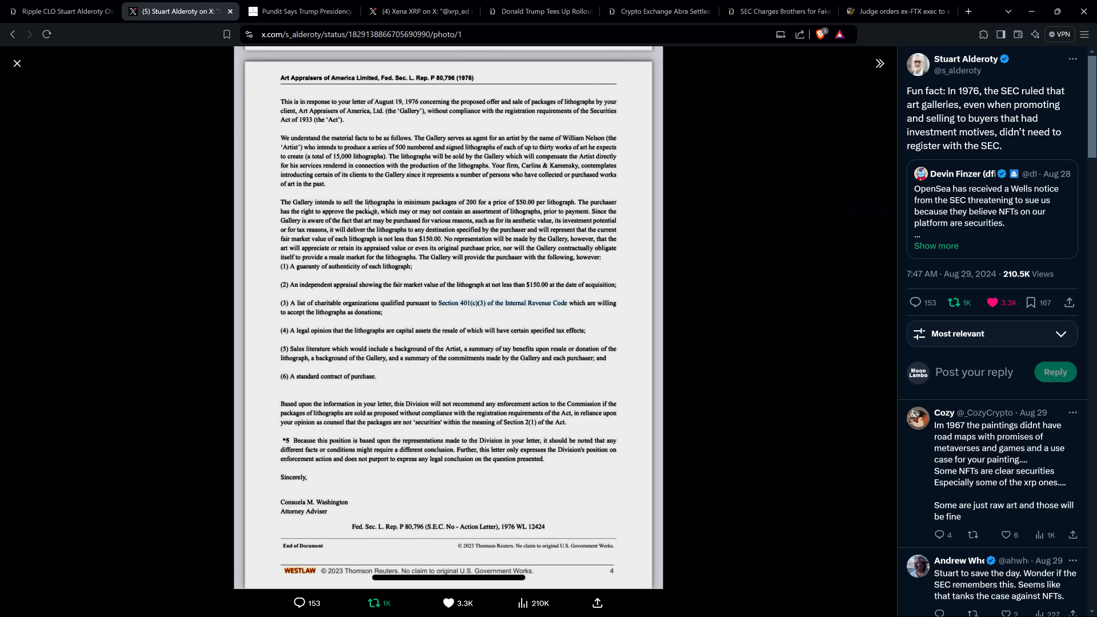
mouse_move(432, 127)
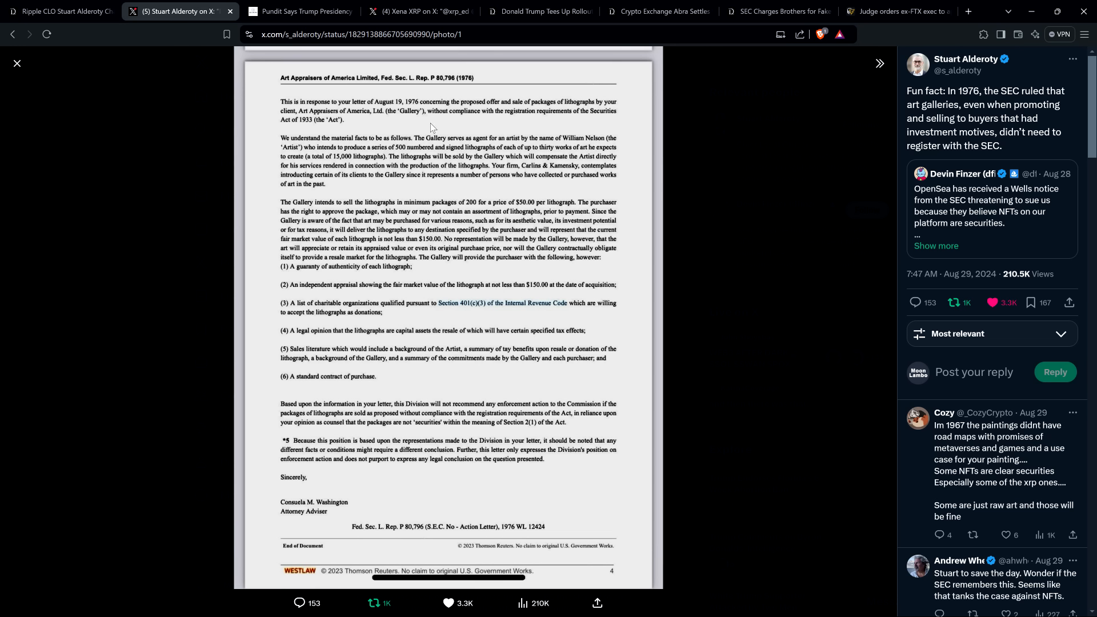
mouse_move(379, 152)
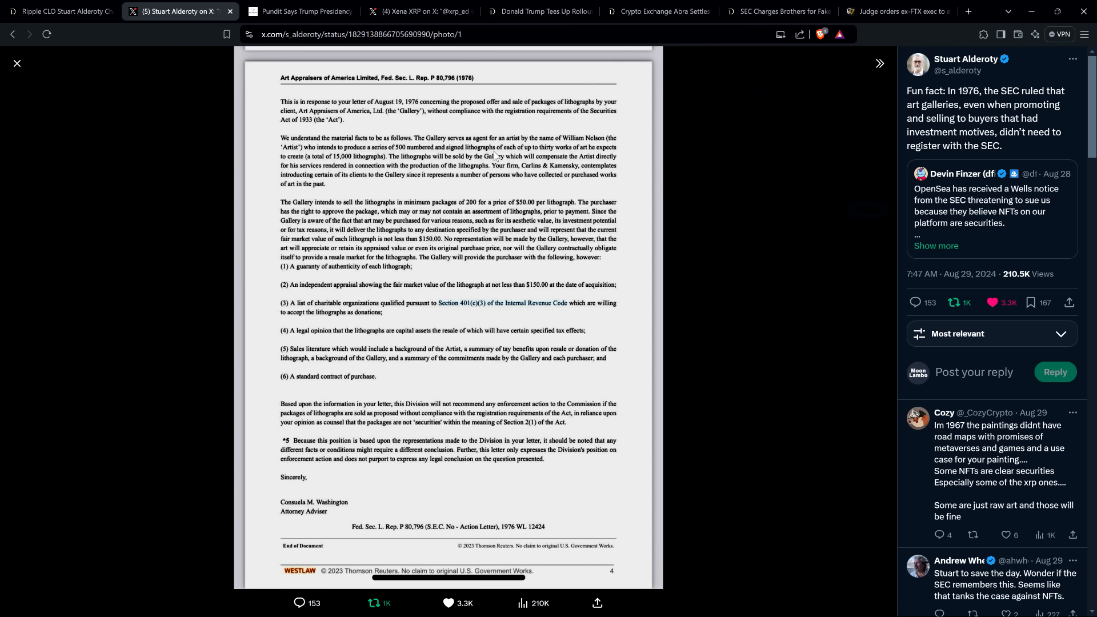
mouse_move(418, 126)
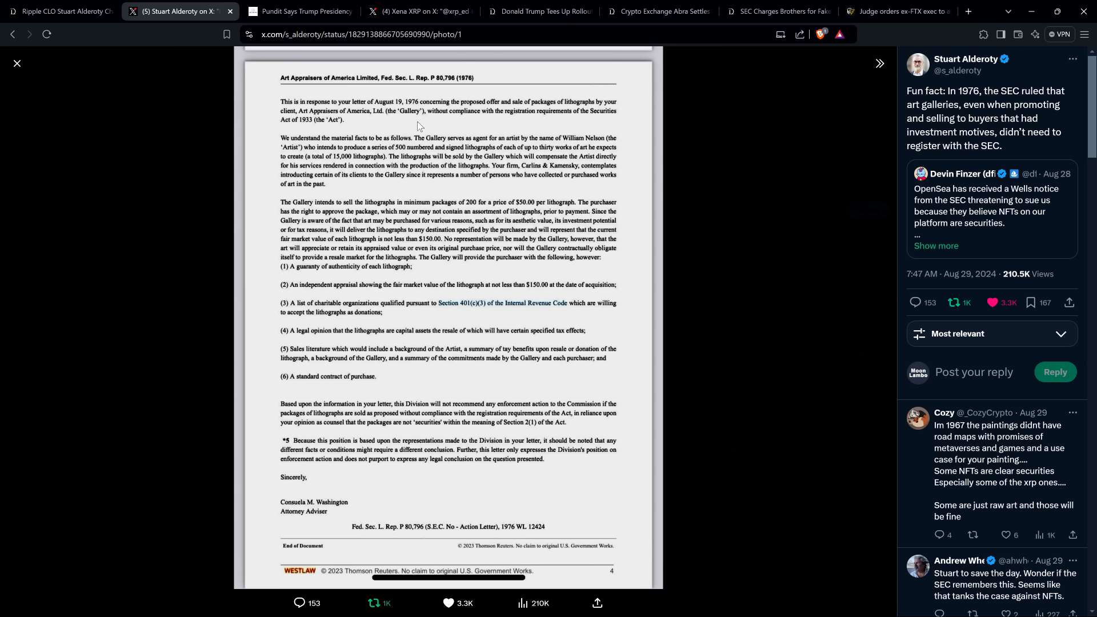
mouse_move(417, 127)
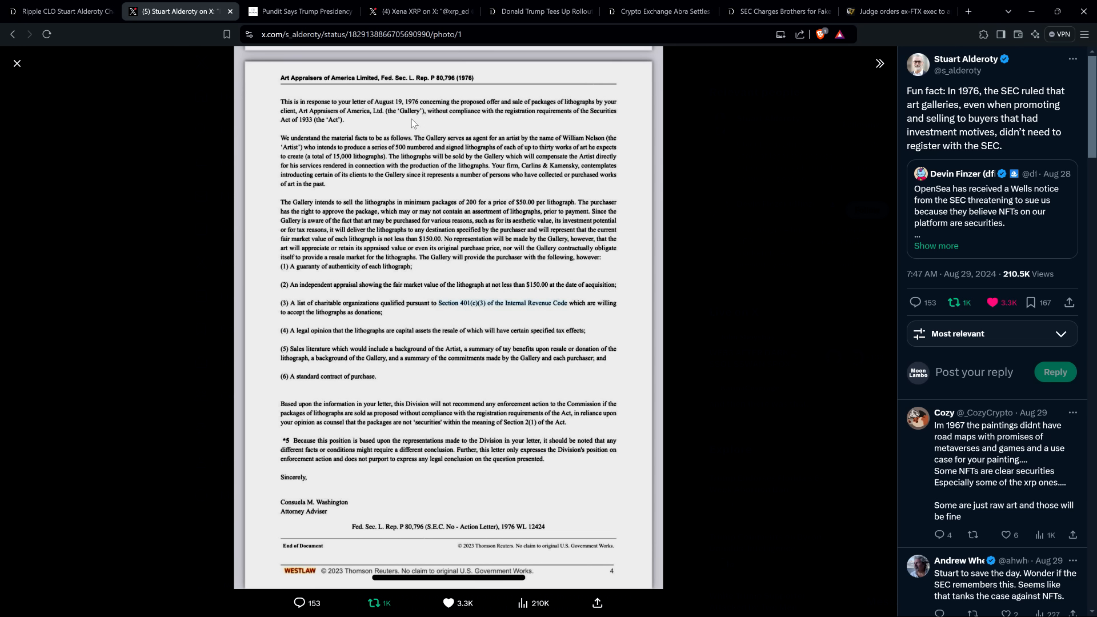
click(299, 11)
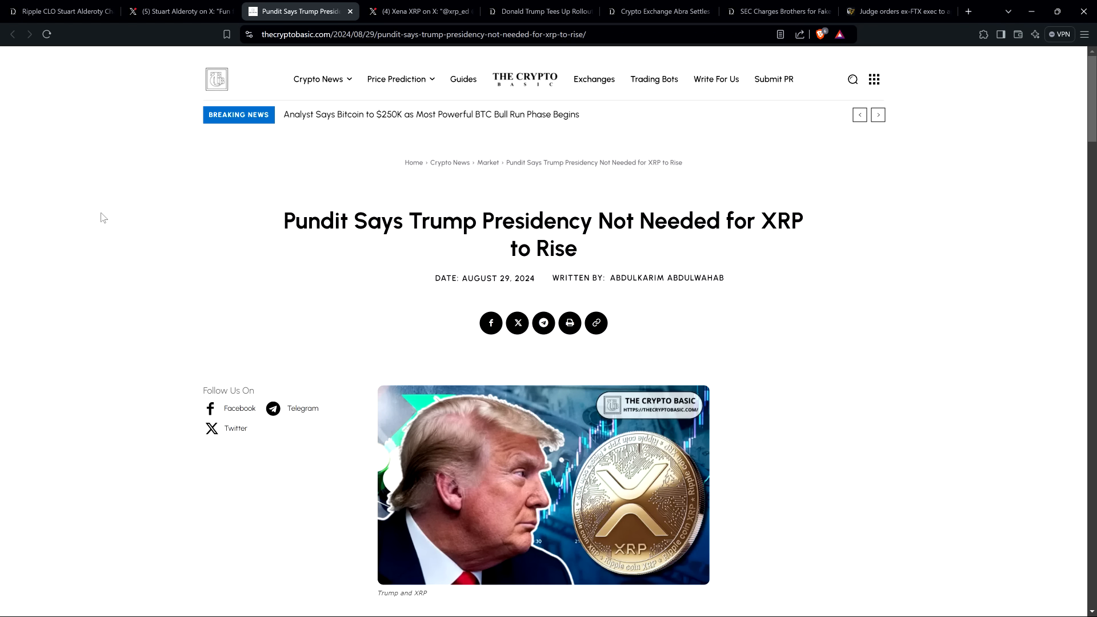
mouse_move(89, 208)
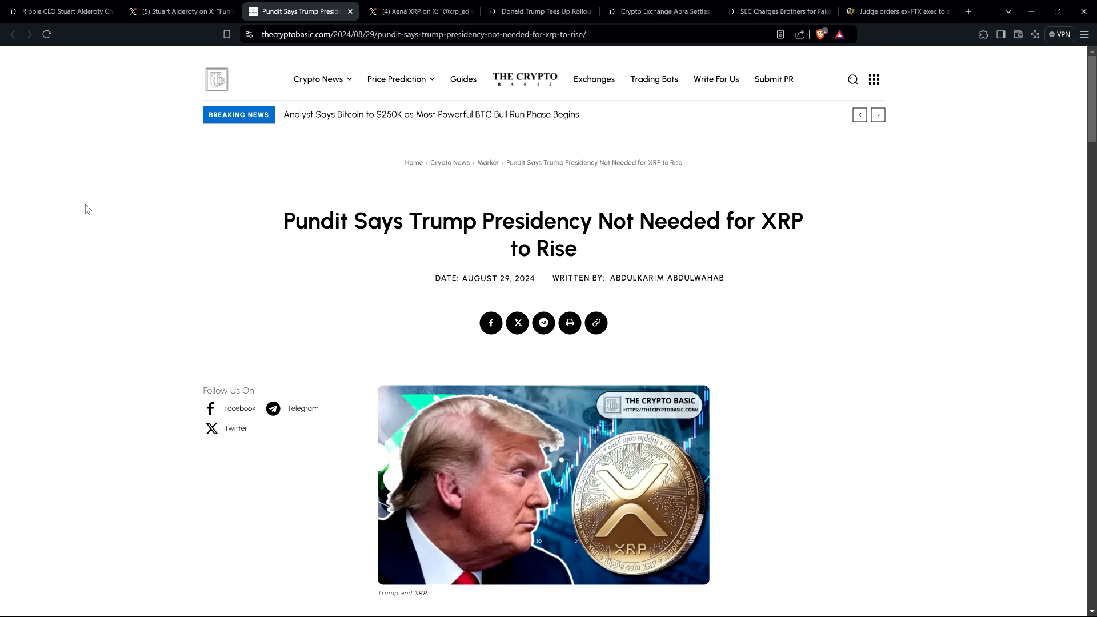